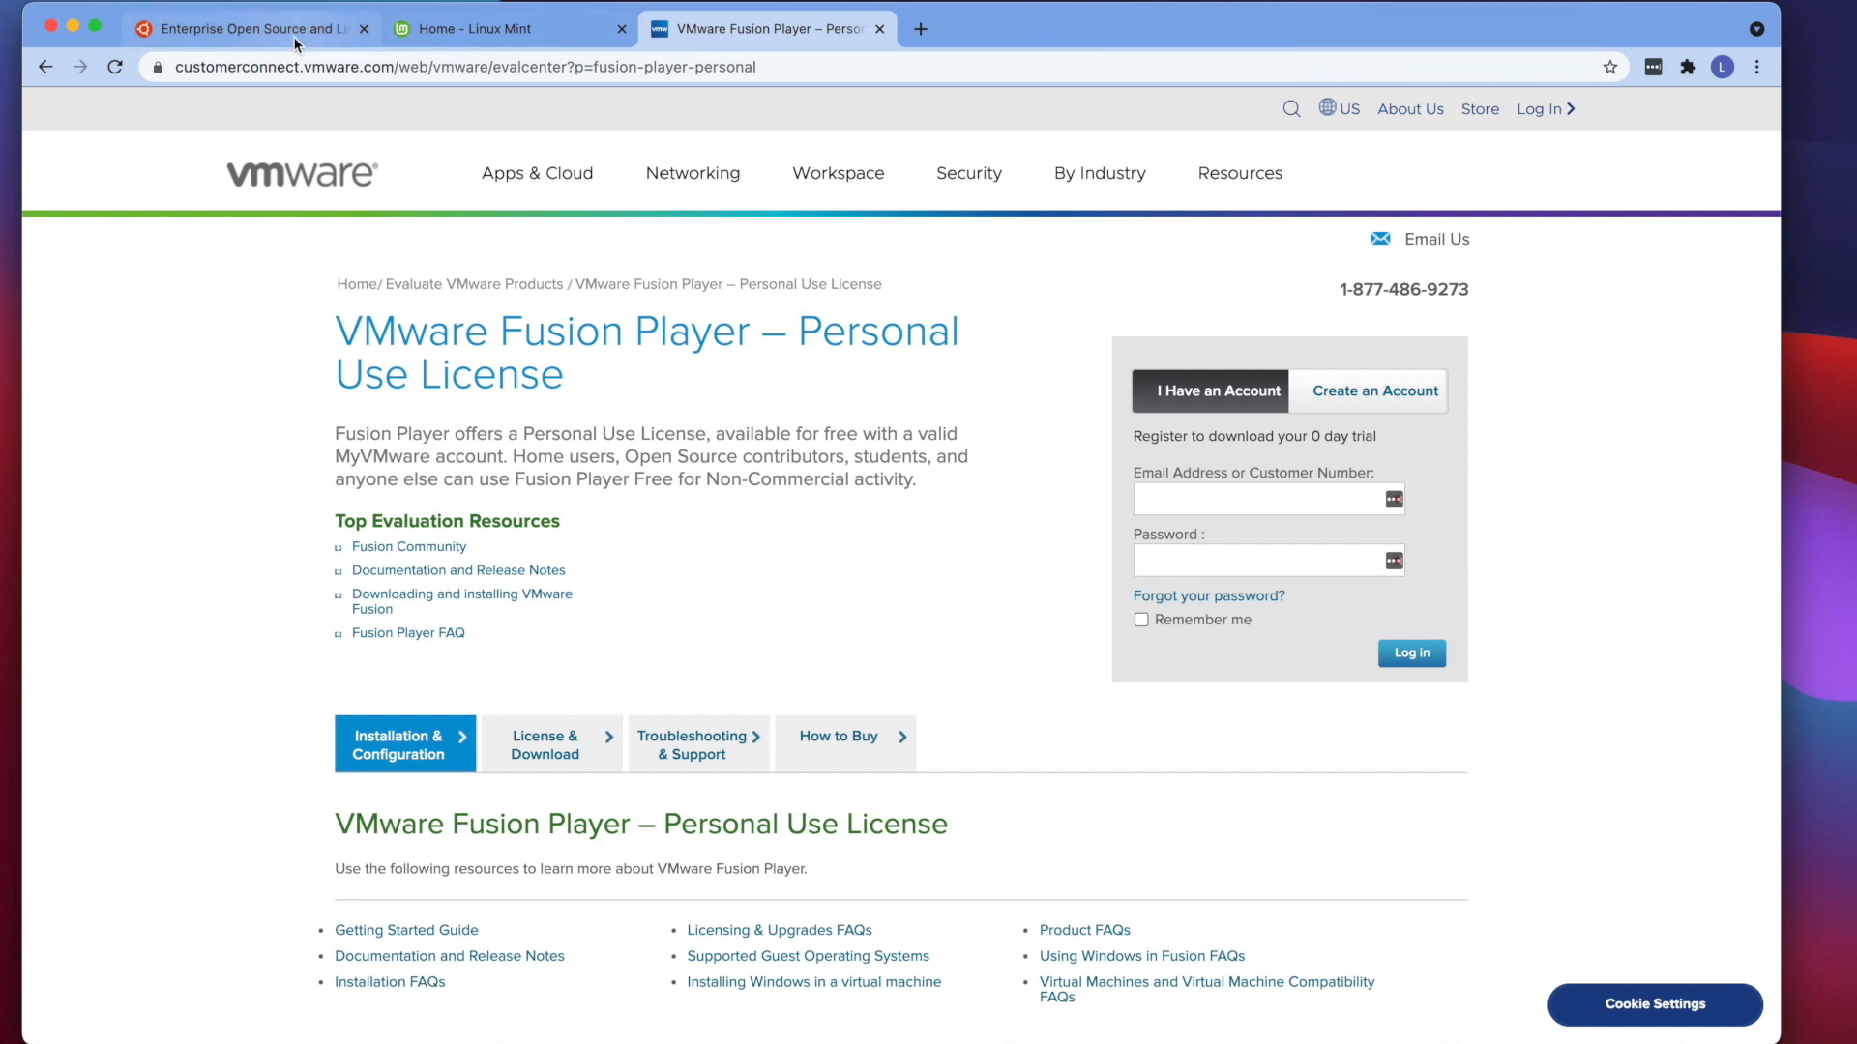
# From the Ubuntu site's Download menu, start downloading the Ubuntu Desktop 20.04 LTS ISO.
pyautogui.click(243, 28)
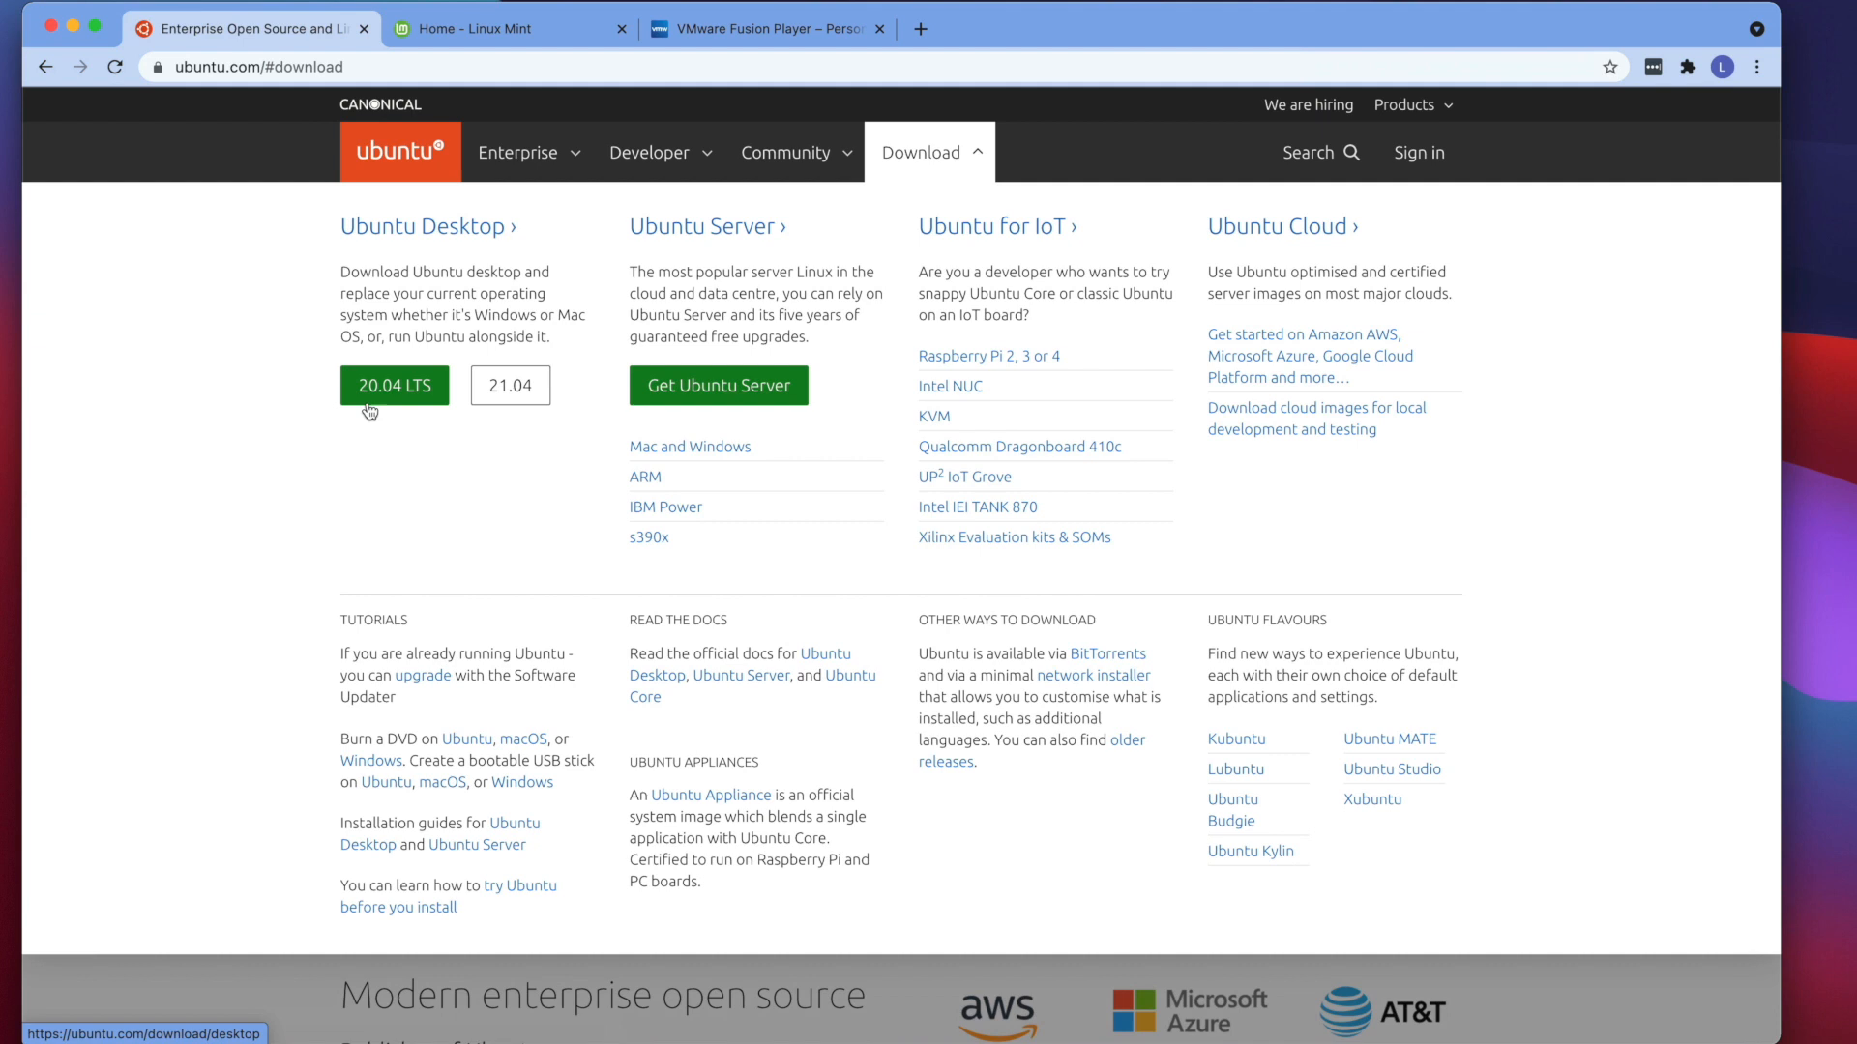
pyautogui.moveTo(426, 241)
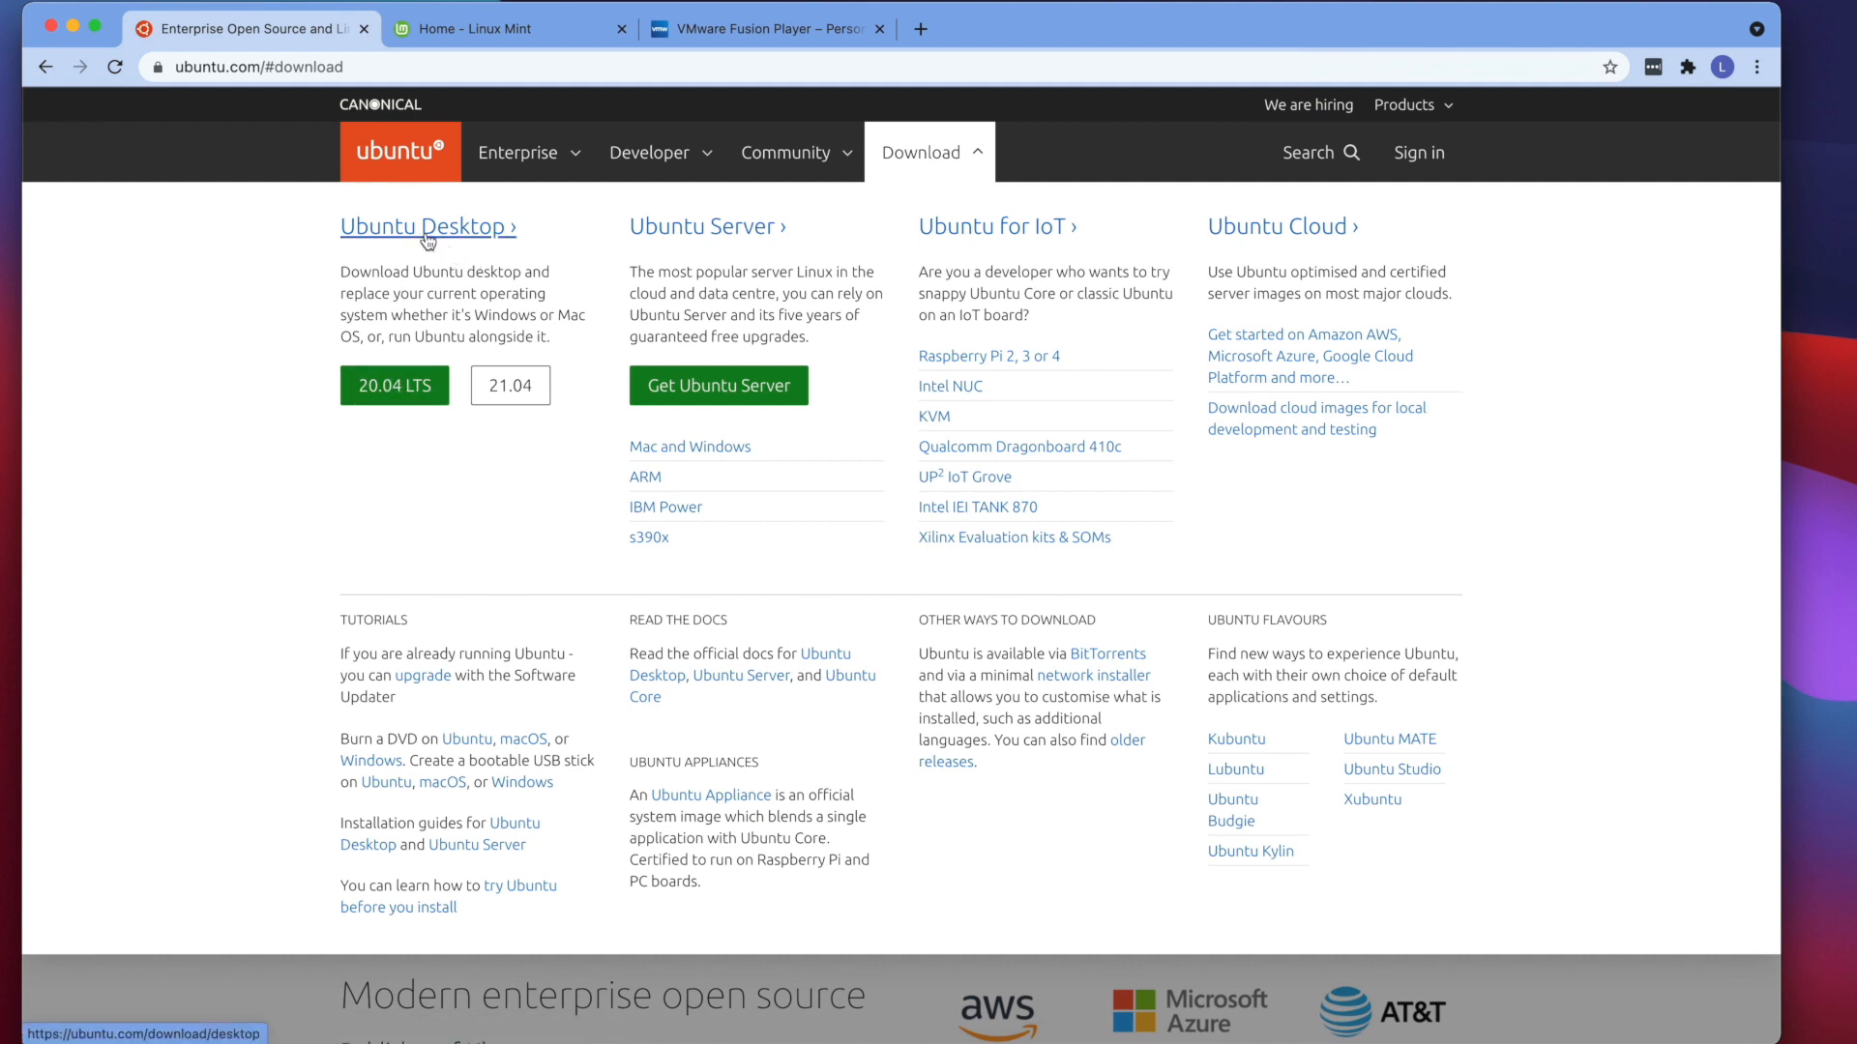
pyautogui.click(510, 28)
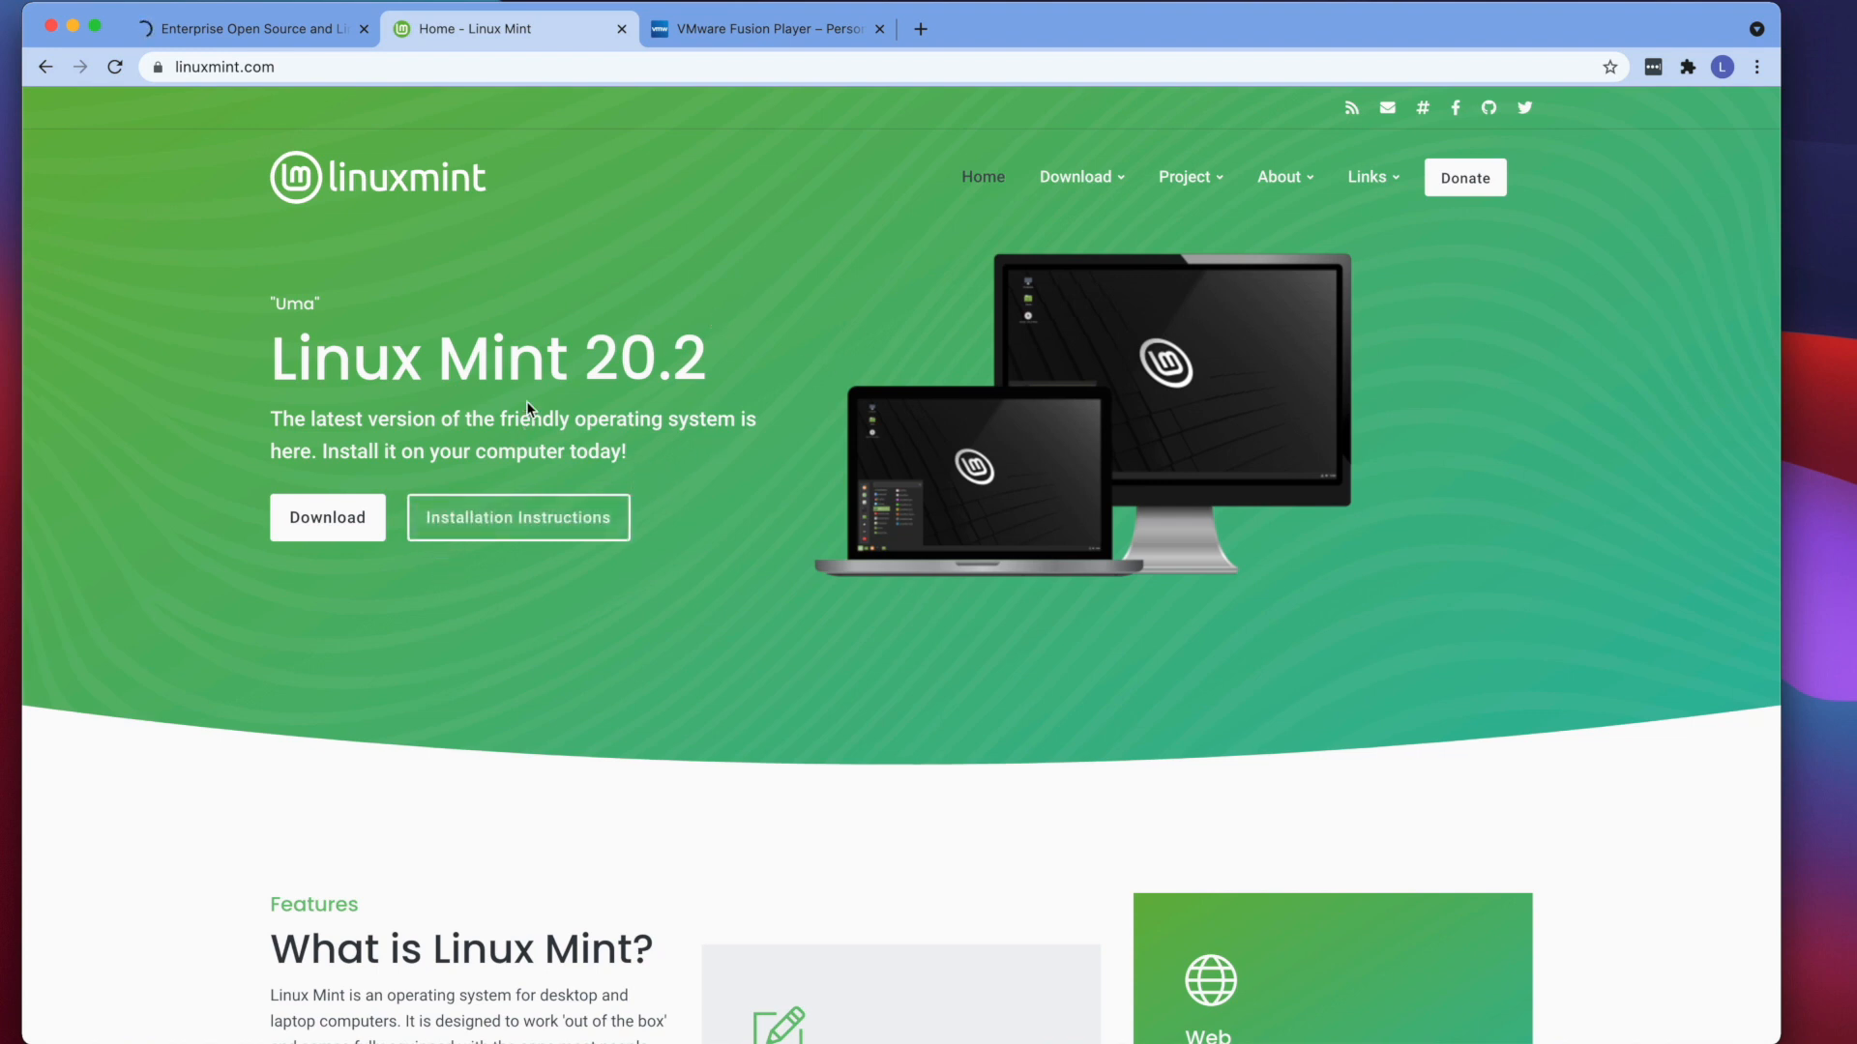
pyautogui.moveTo(649, 406)
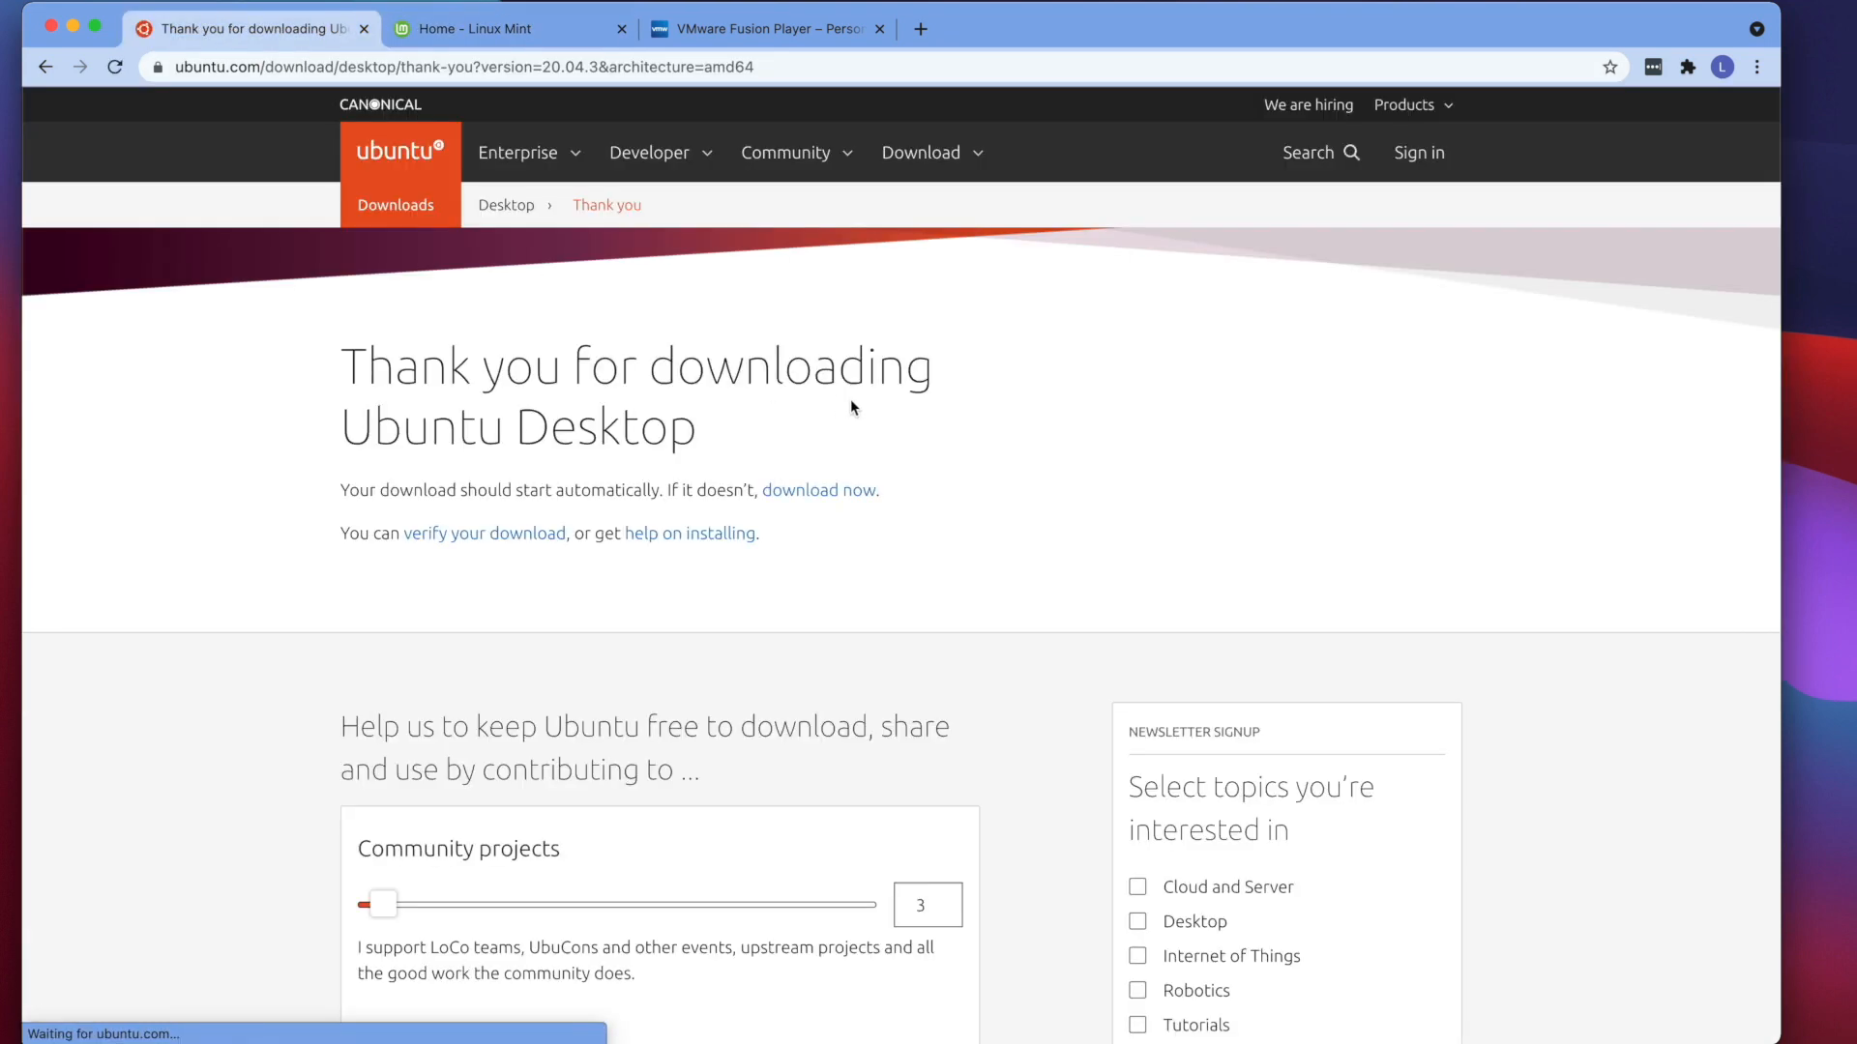
pyautogui.scroll(-3)
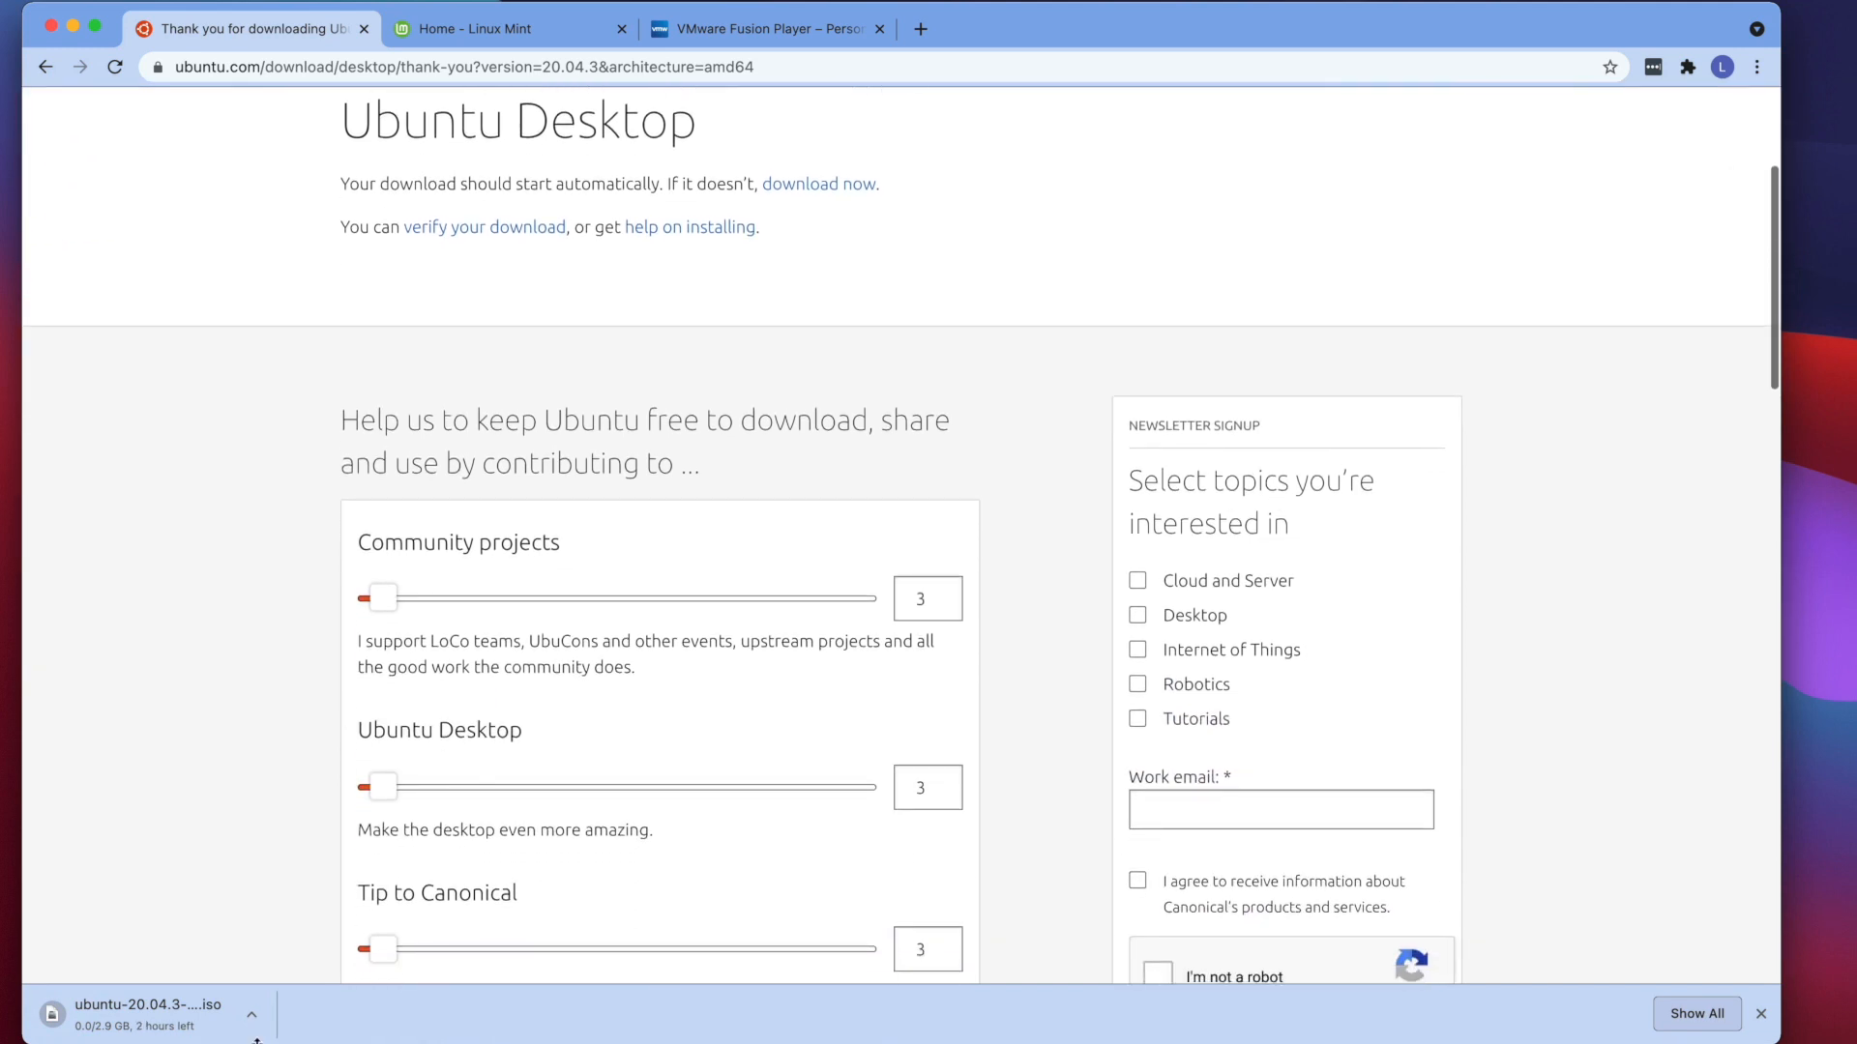
pyautogui.click(251, 1015)
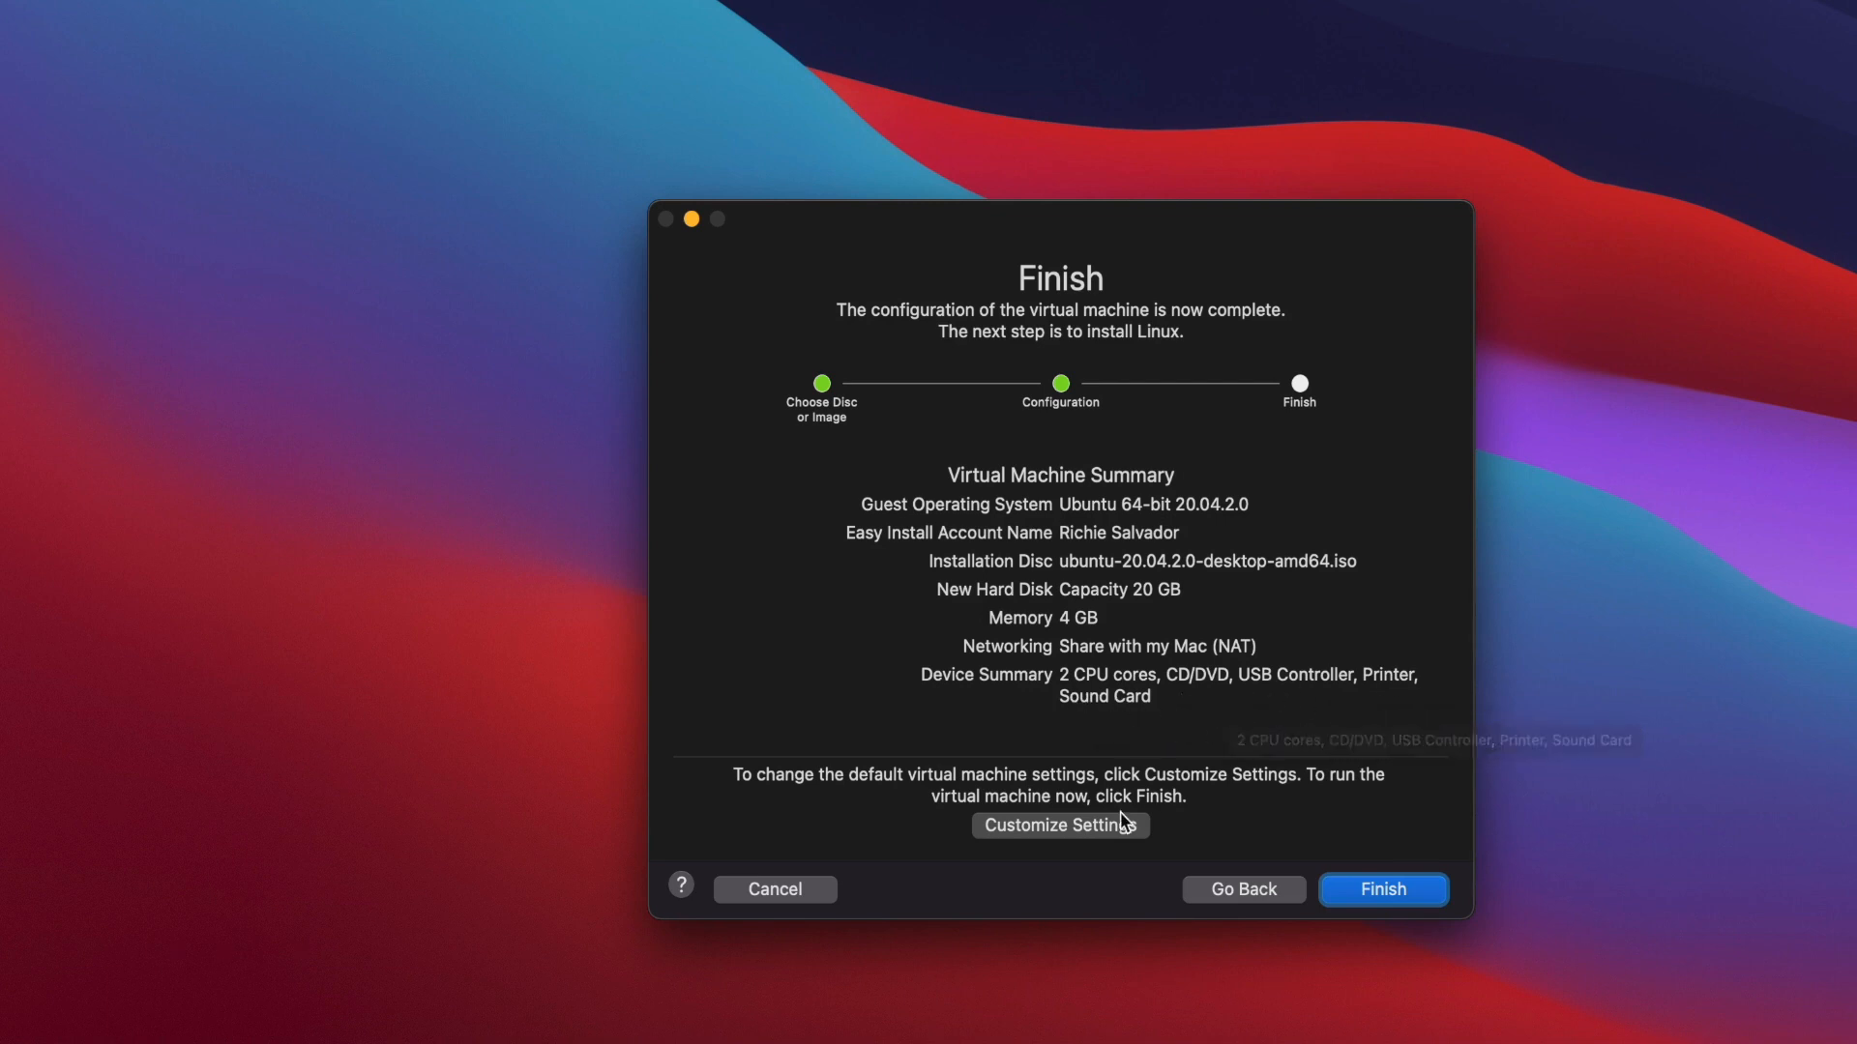
# Advance to the Finish page to review the Ubuntu 64-bit Virtual Machine Summary.
pyautogui.click(1381, 890)
pyautogui.write('Ubuntu')
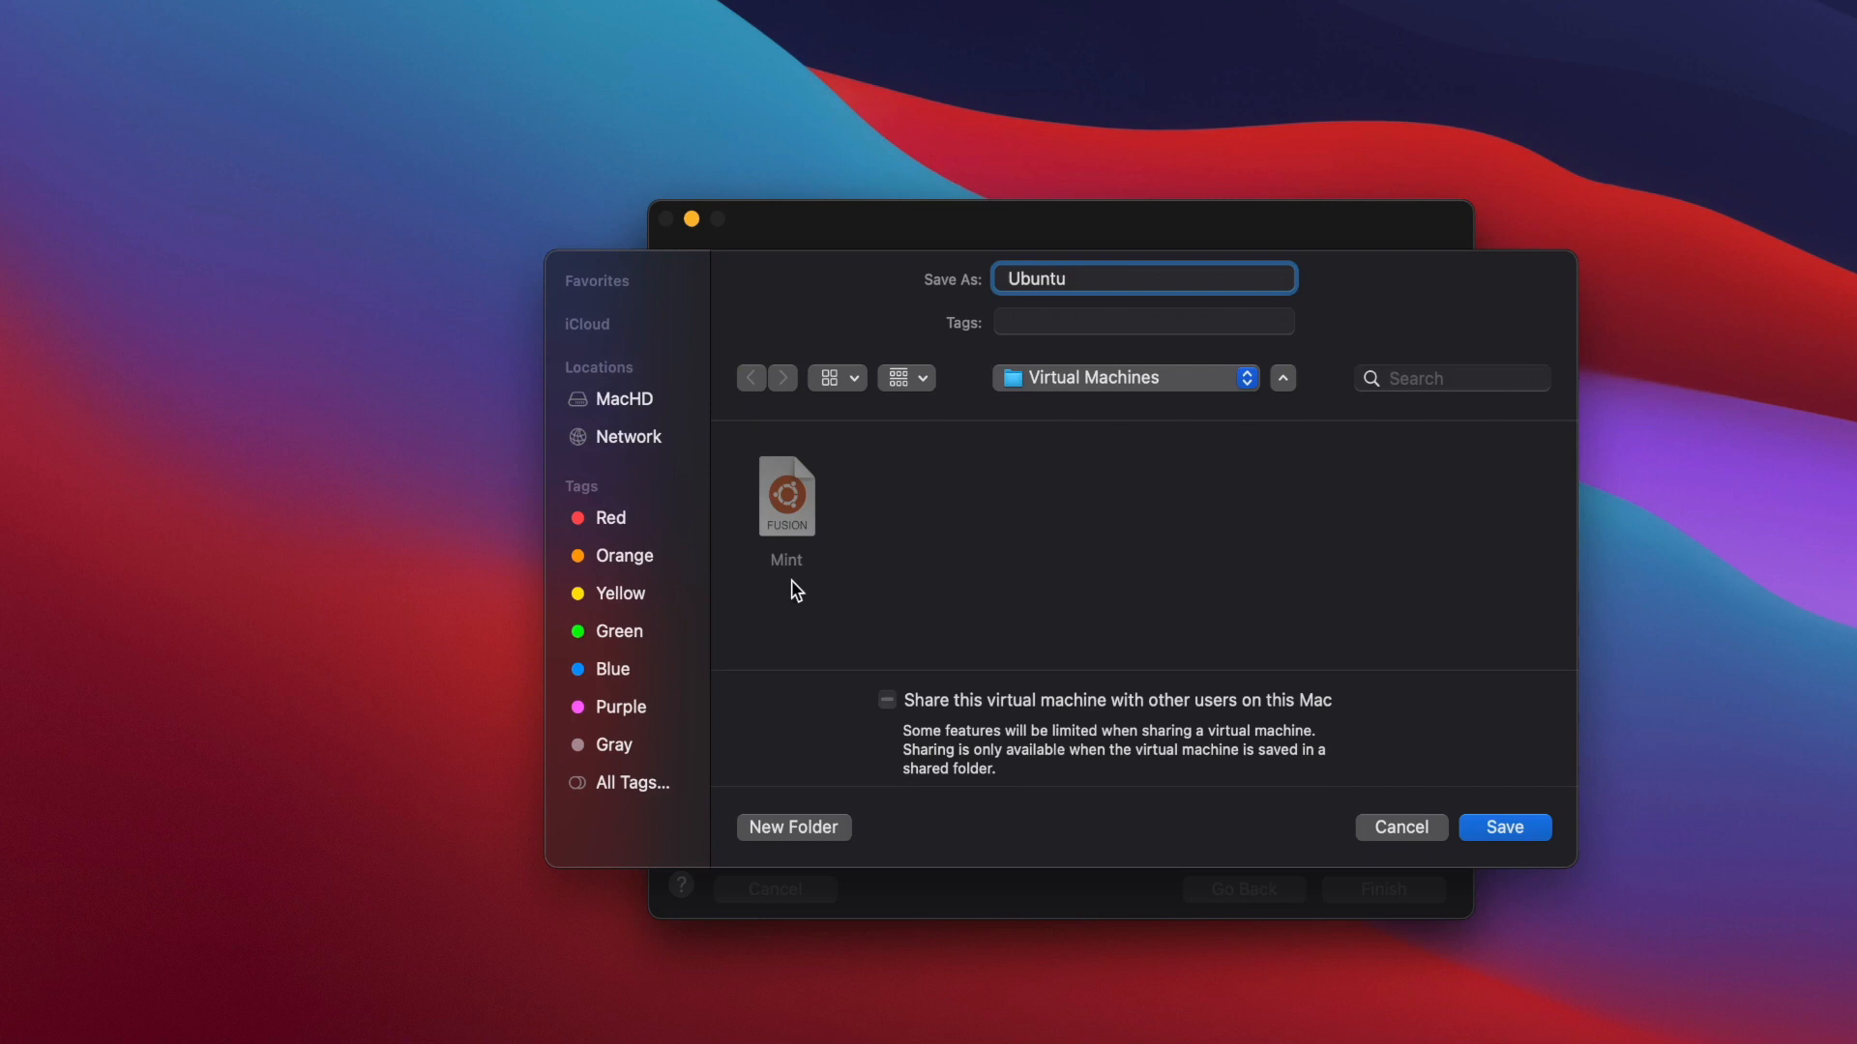
# Save the machine as 'Ubuntu' in Virtual Machines so it boots the installer.
pyautogui.click(1504, 827)
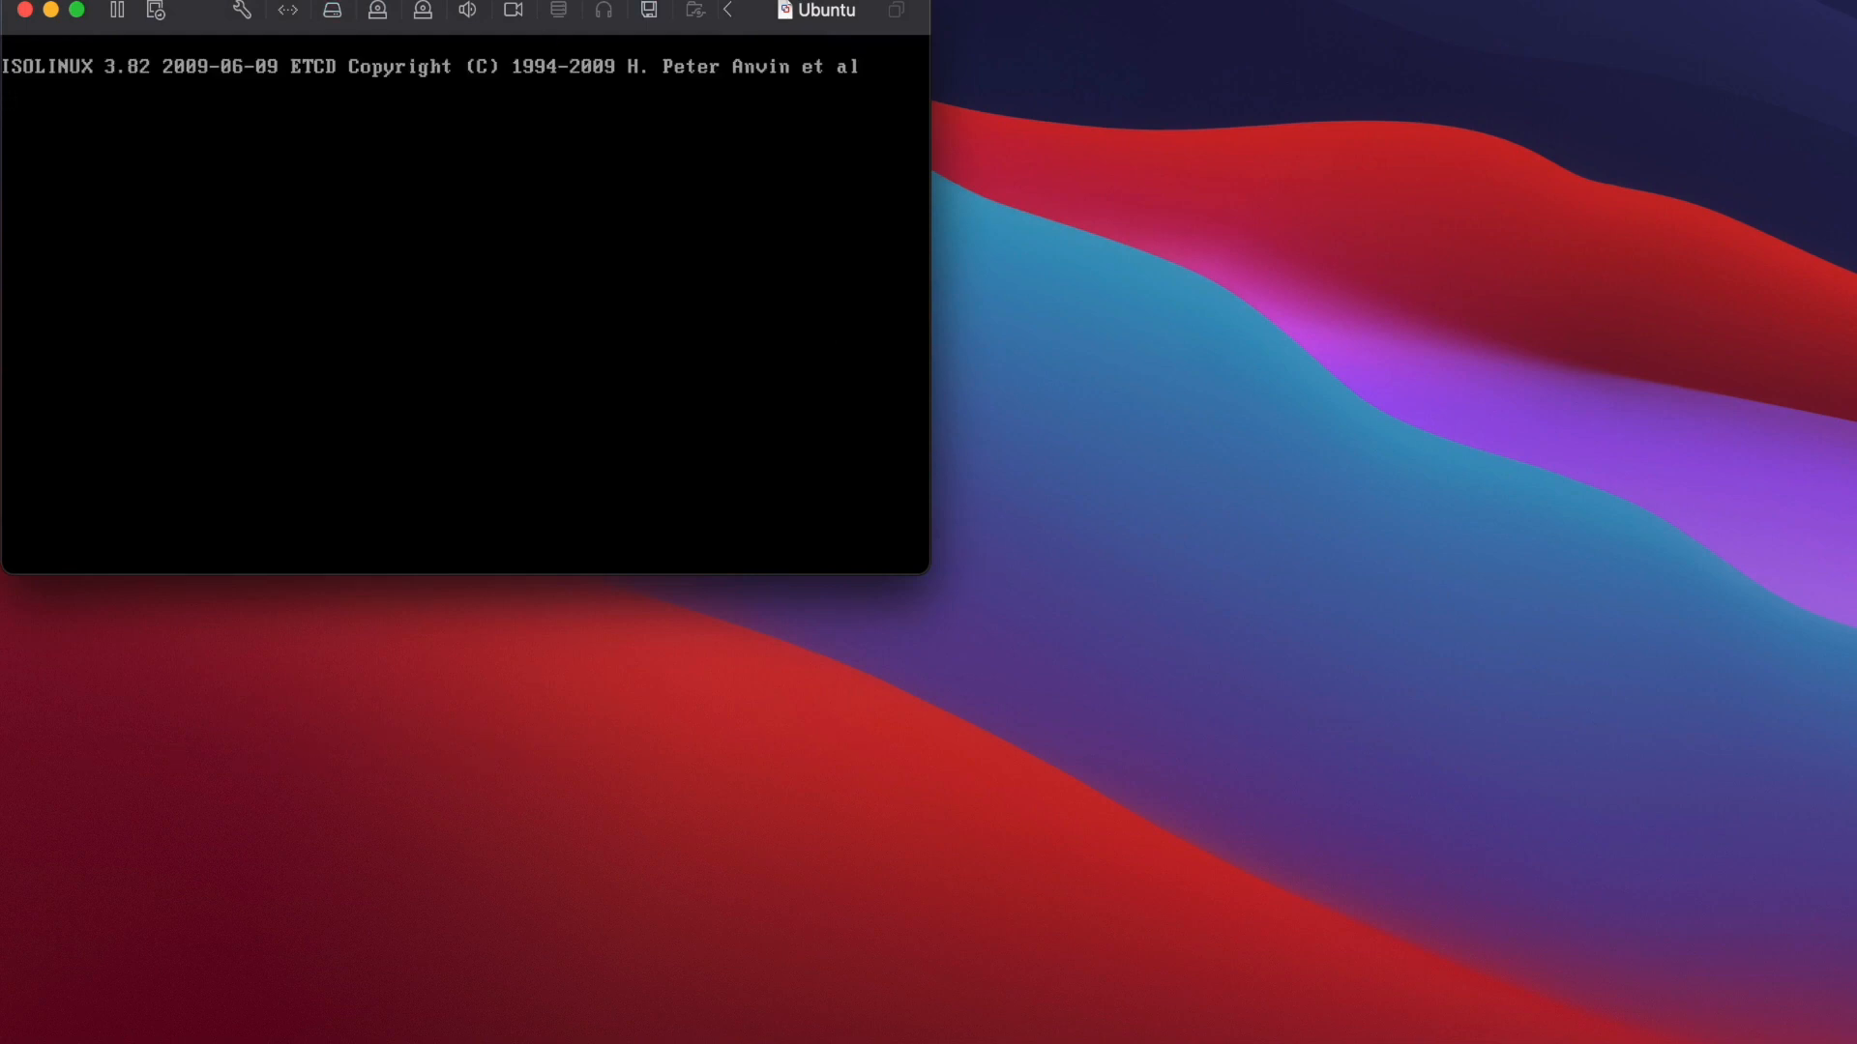